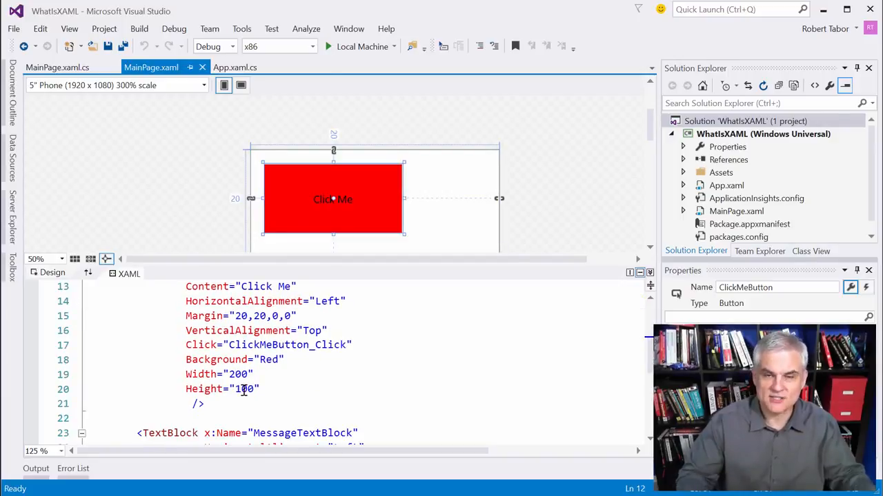
mouse_move(245, 389)
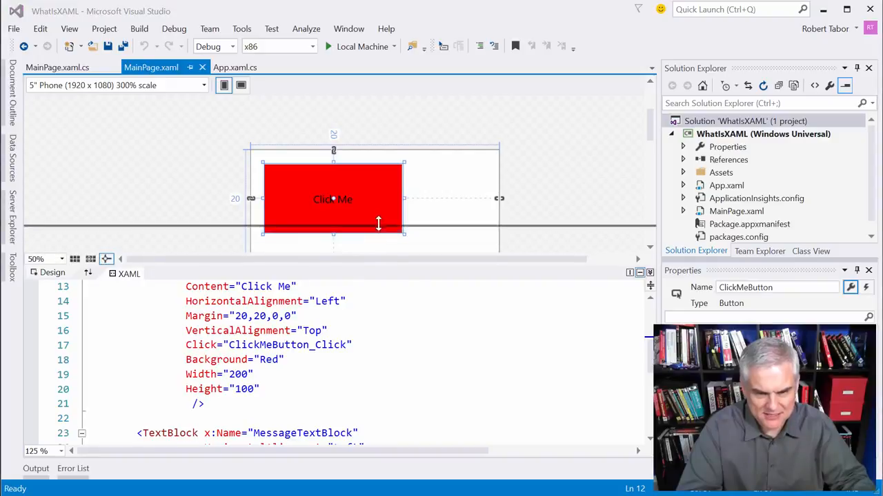
Scroll the XAML to review the Button and TextBlock markup before viewing the handler
scroll(down, 3)
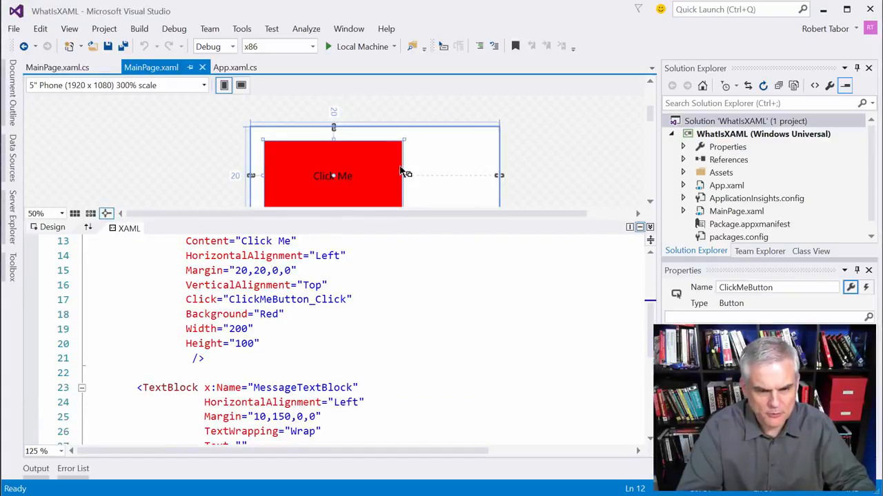
mouse_move(397, 232)
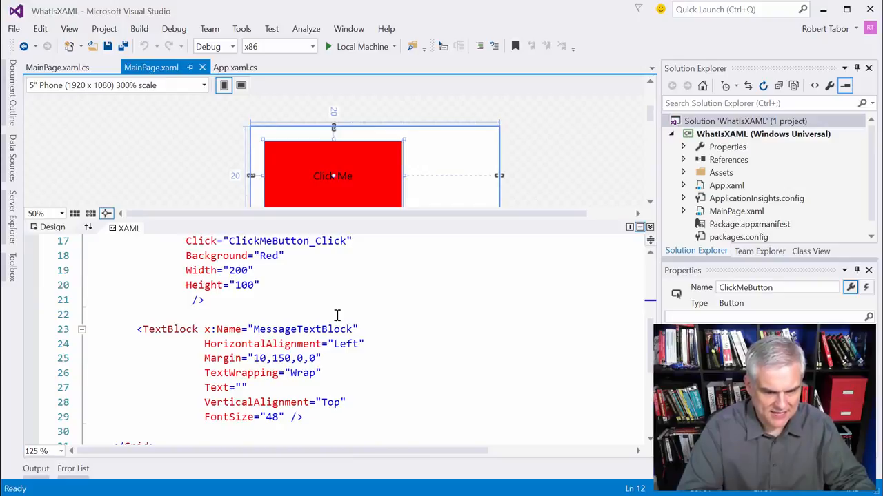
mouse_move(426, 317)
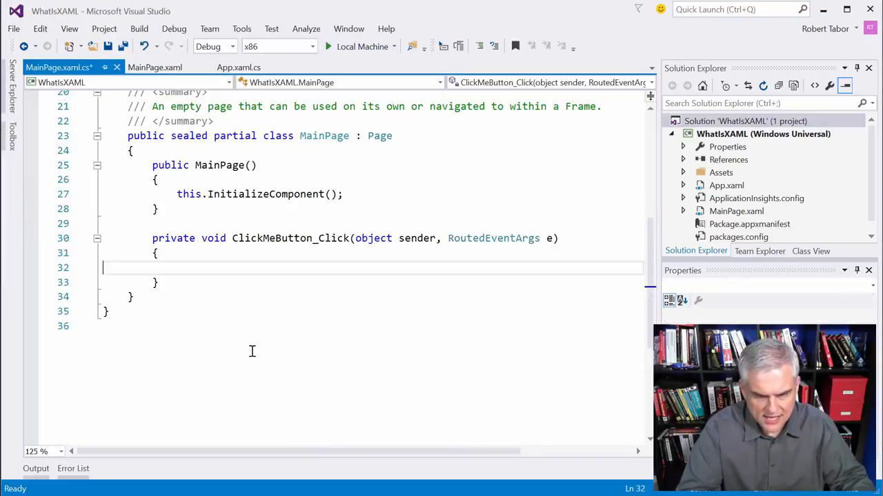
mouse_move(251, 271)
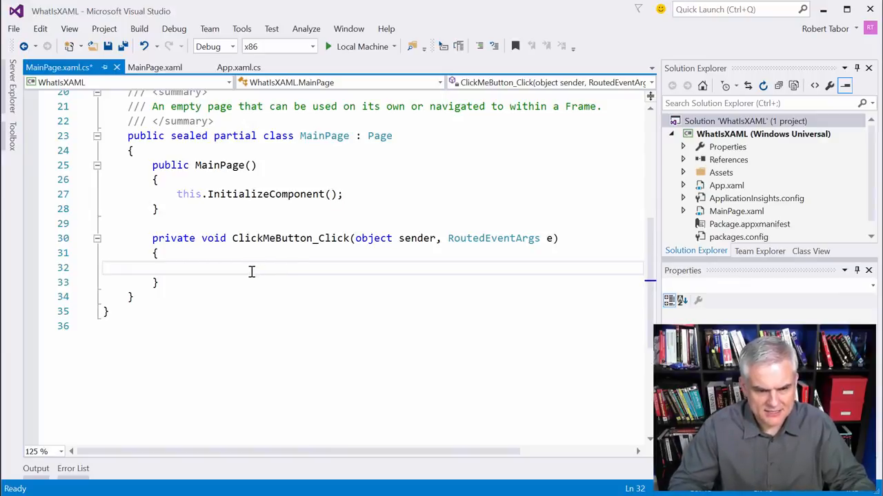
In ClickMeButton_Click assign MessageTextBlock.Text = "What is XAML?";
text(MessageTextBlock.Text)
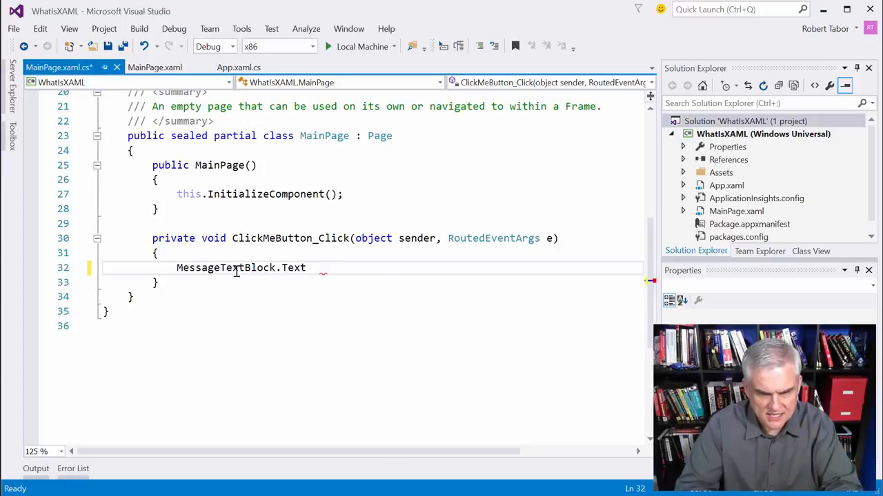
text(= ")
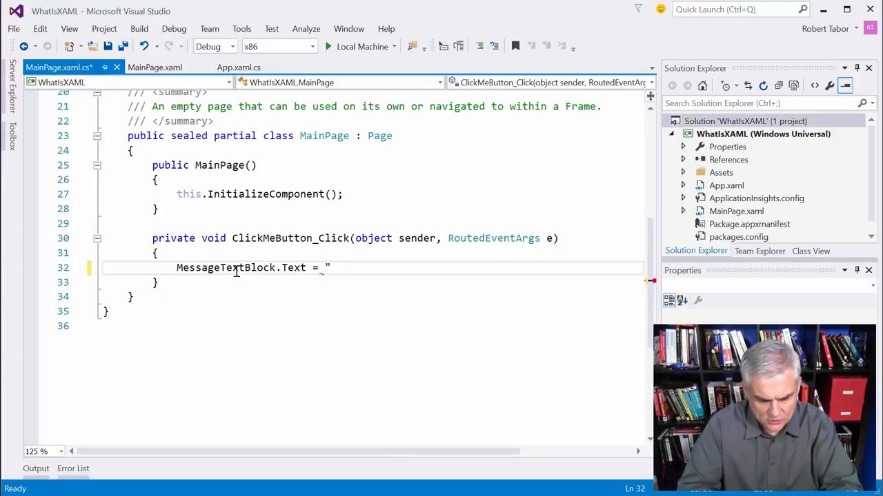
text(What is XAML)
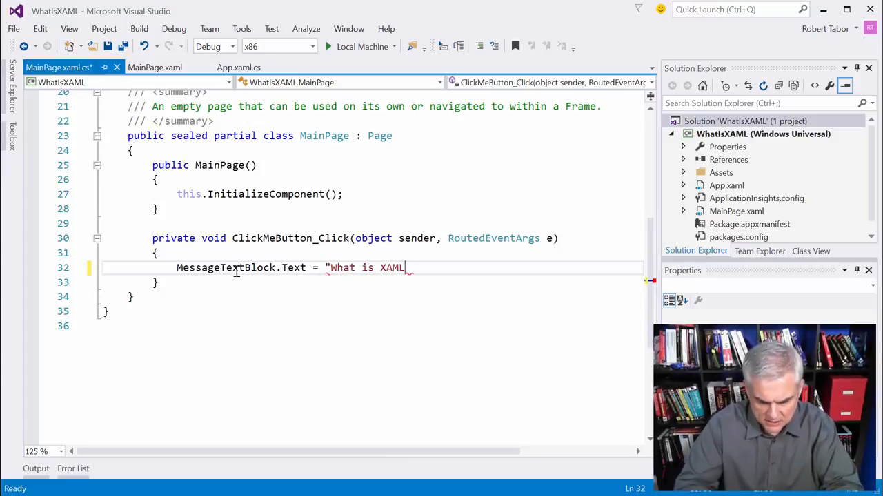
text(?";)
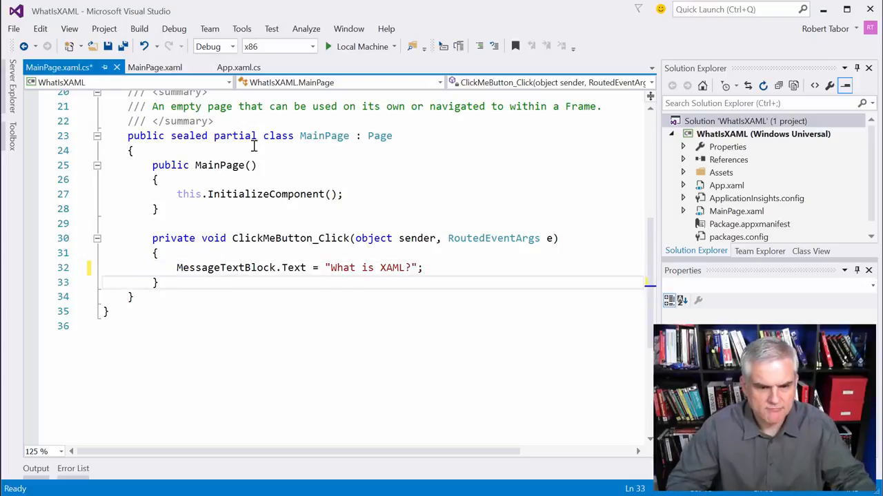
Run the app on Local Machine to test the button, then close the app window
click(394, 47)
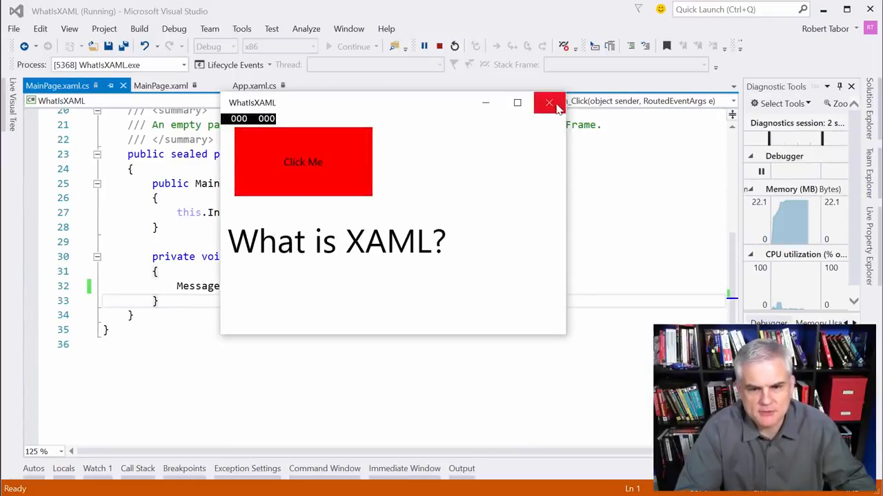
click(549, 102)
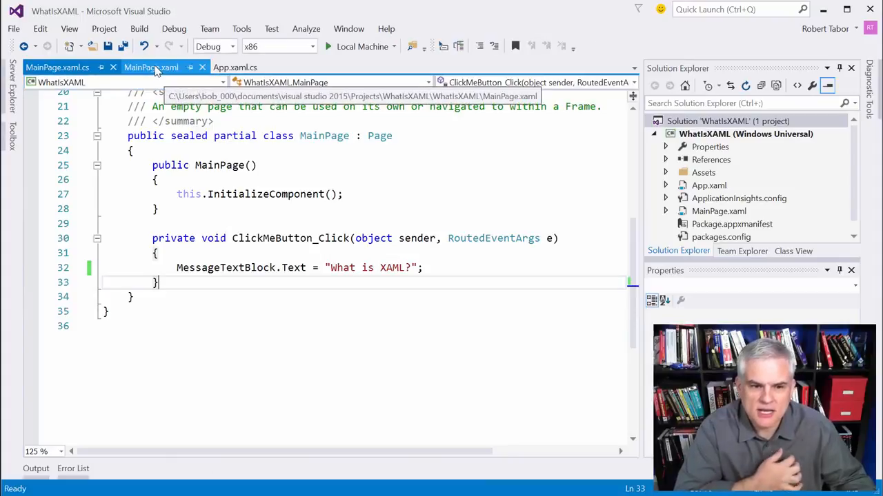
Wrap the ClickMeButton markup in <!-- --> comments and select LayoutGrid, moving to the Page element
click(152, 67)
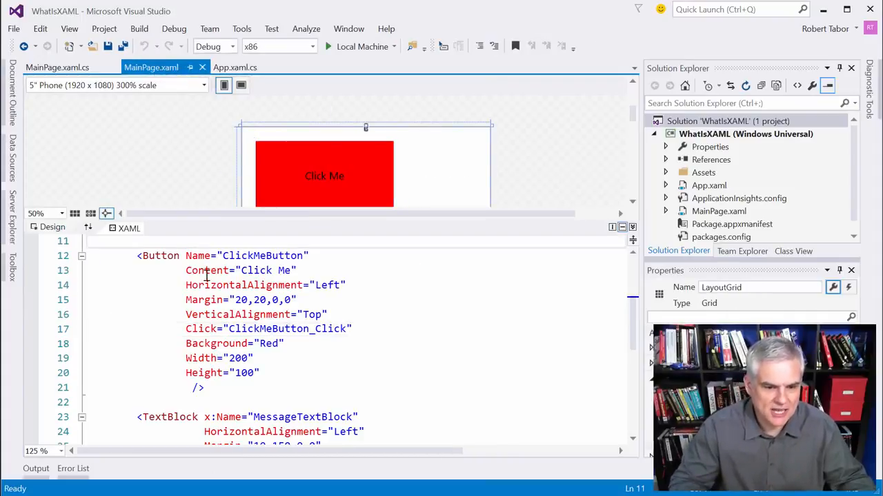
text(<!--)
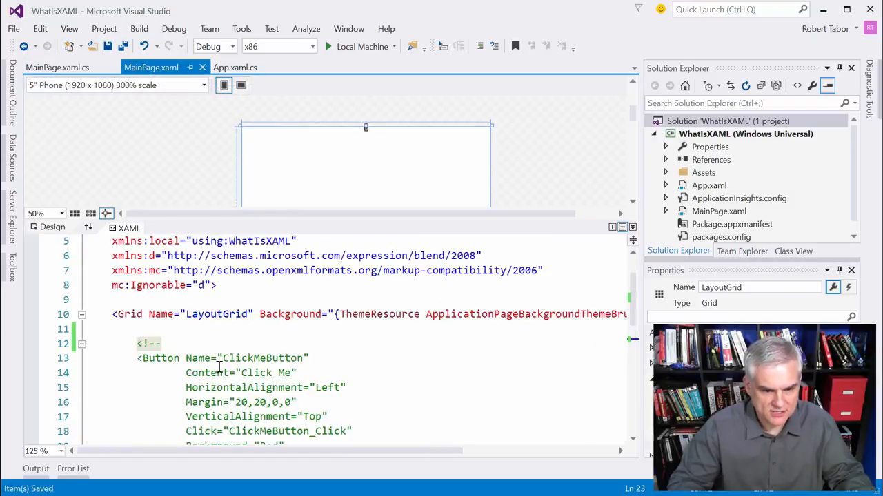
double_click(200, 315)
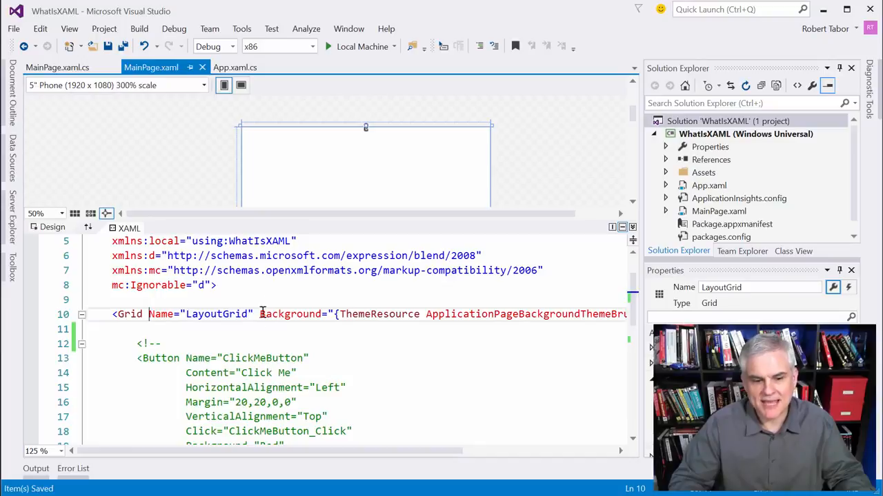
double_click(217, 314)
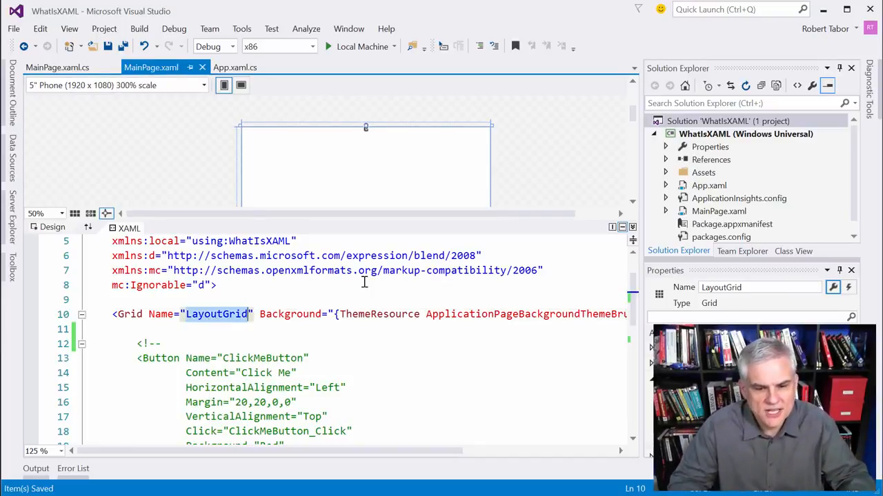
click(215, 285)
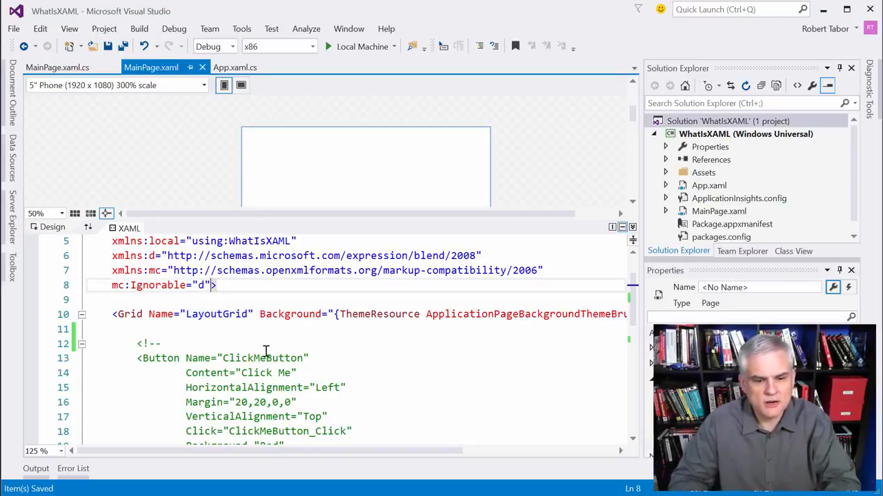
Begin adding a Loaded attribute on the Page element to generate a Page_Loaded handler
text(P)
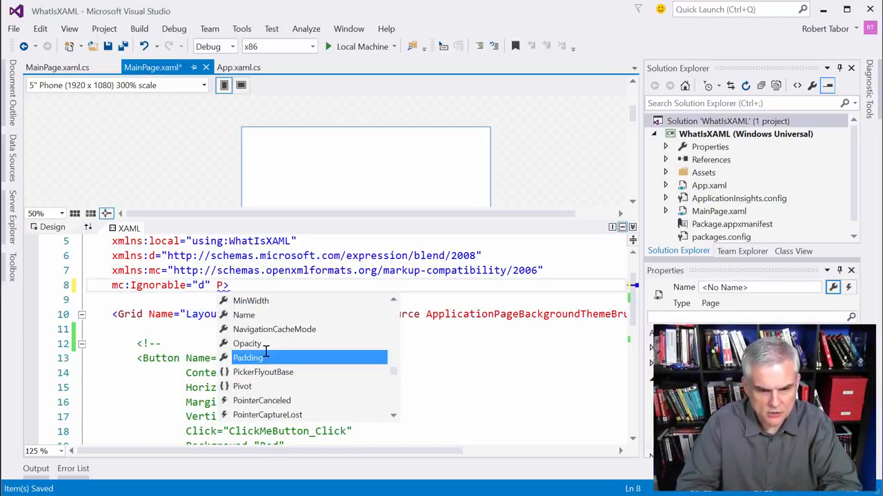
text(O)
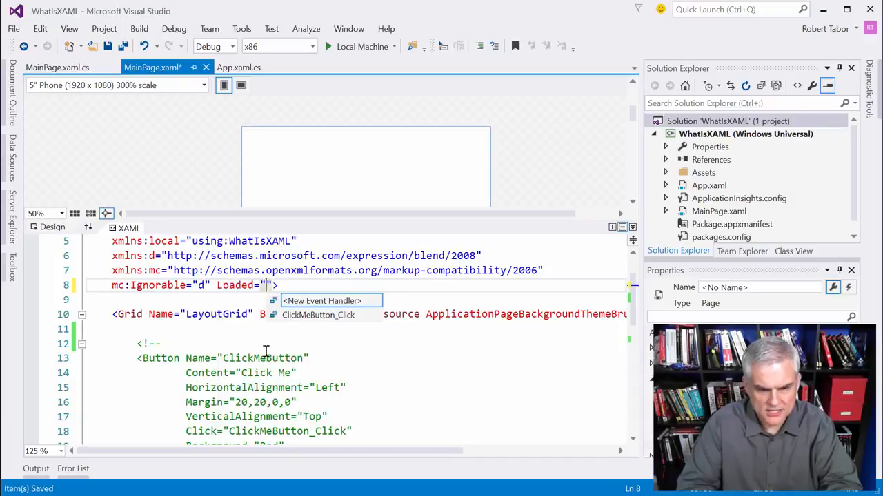
mouse_move(321, 301)
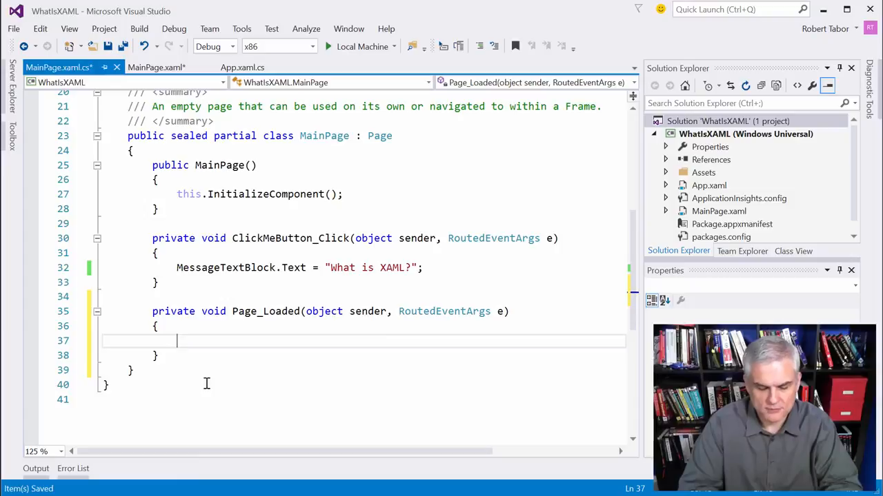
In Page_Loaded declare Button myButton = new Button() and begin setting myButton.Name
text(Button)
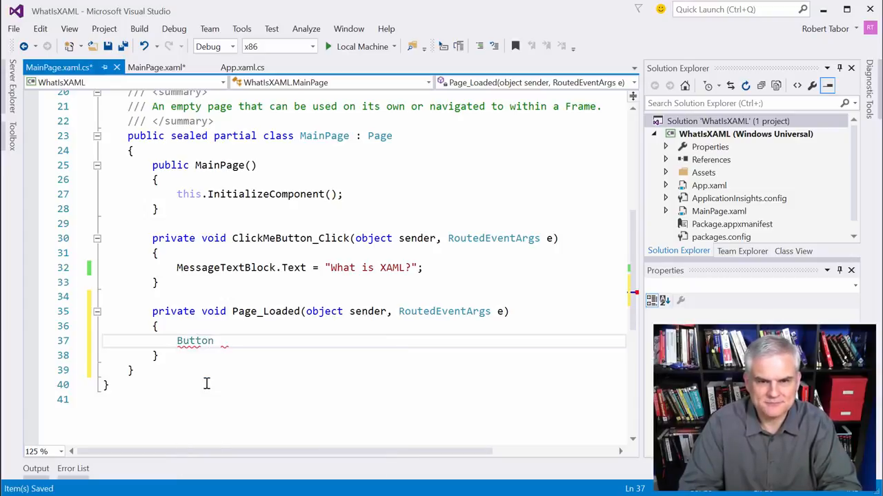
text(myButton = new)
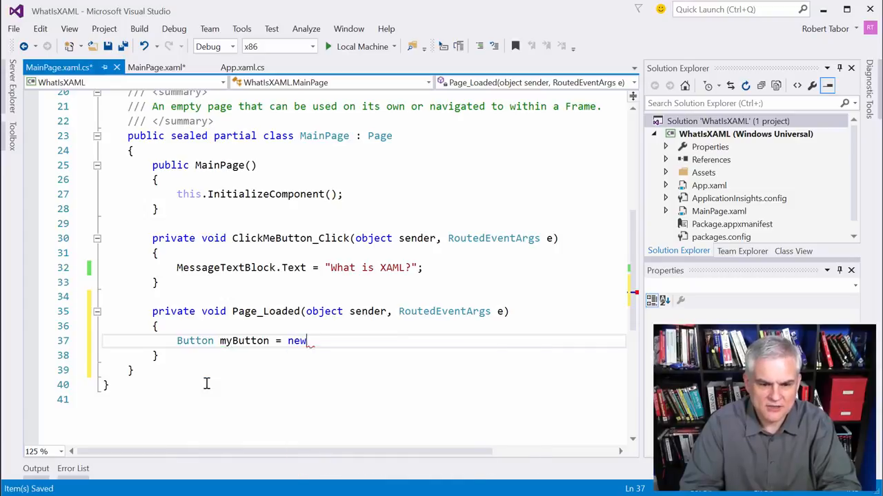
text(Button())
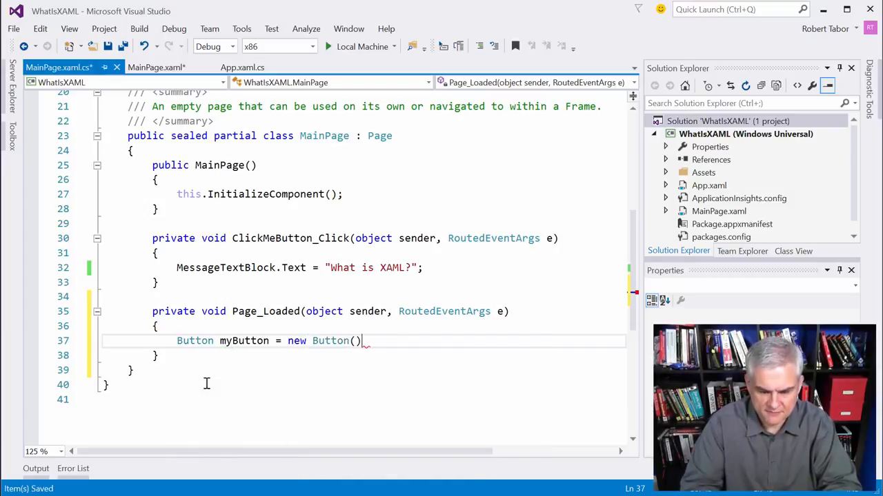
text(m)
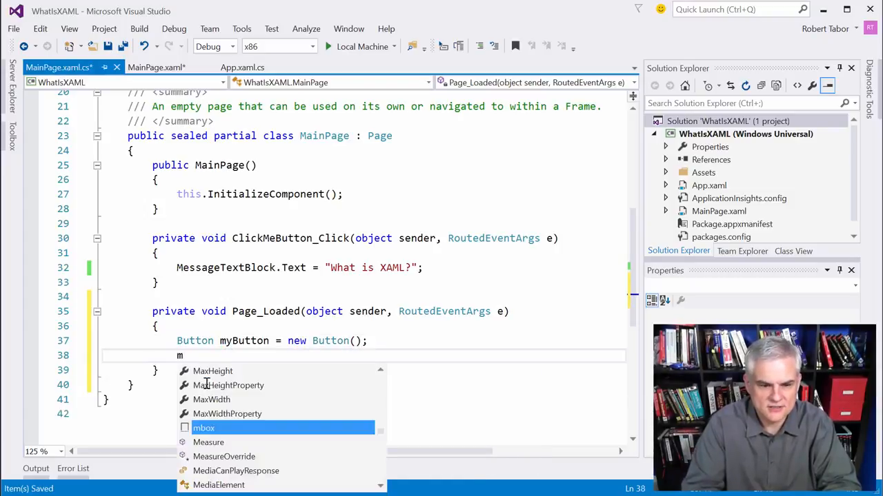
text(yButton.Name = "ClickMeButton";)
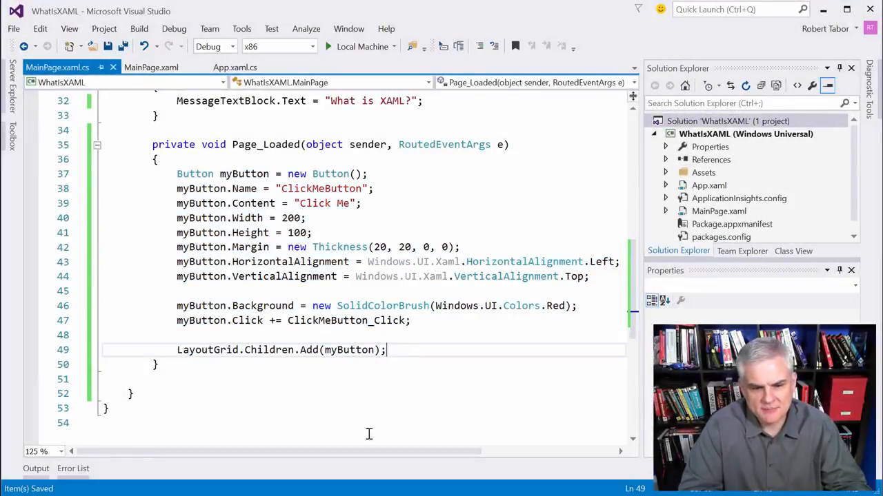
mouse_move(323, 416)
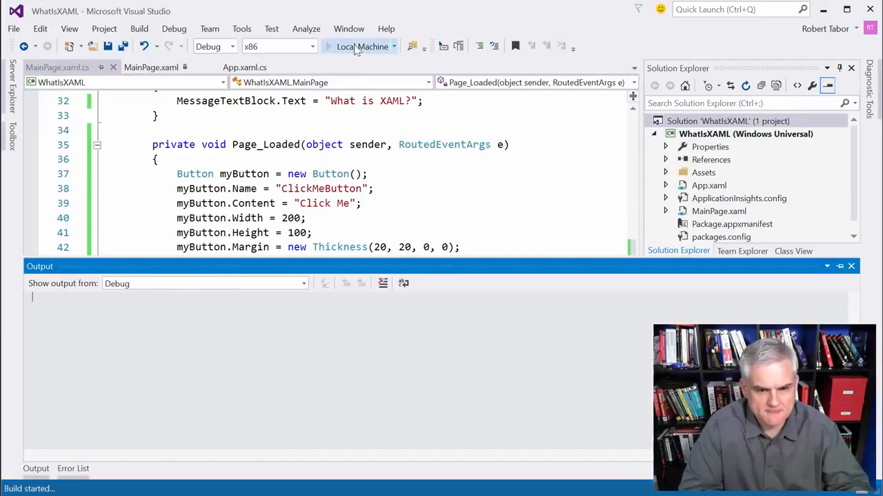
Run on Local Machine, click the code-created Click Me button to show 'What is XAML?', then close the app
click(361, 47)
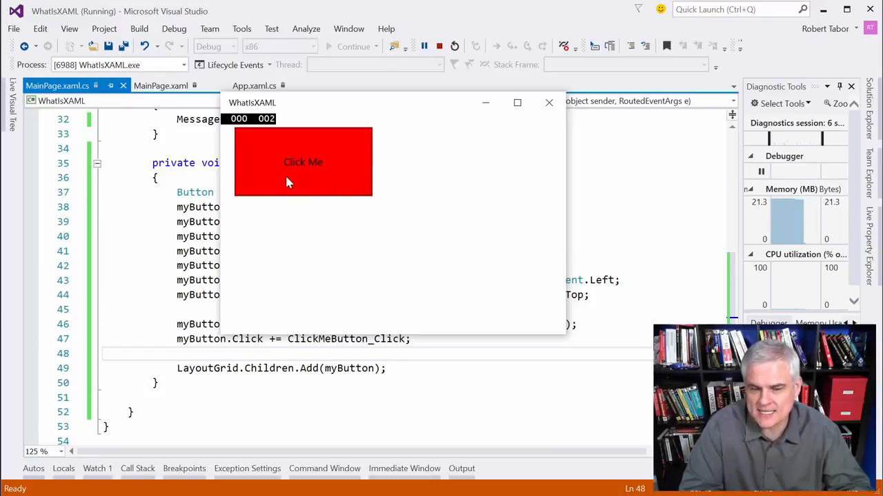
click(304, 162)
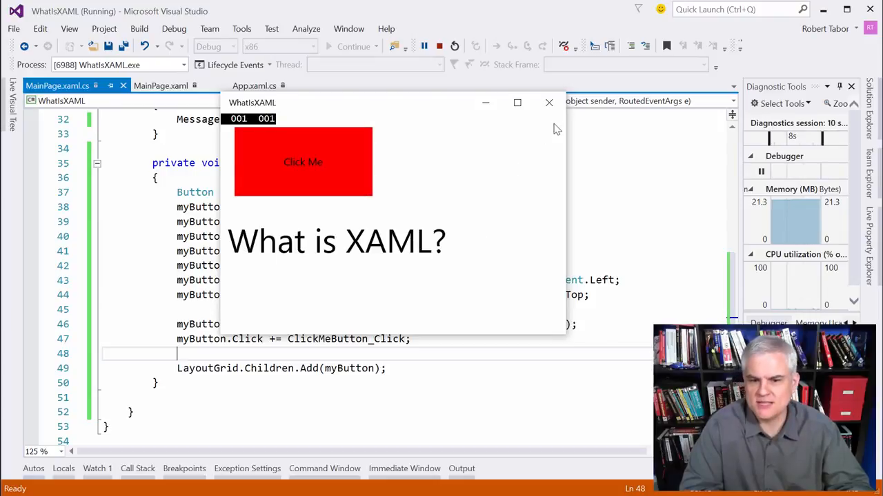
click(549, 102)
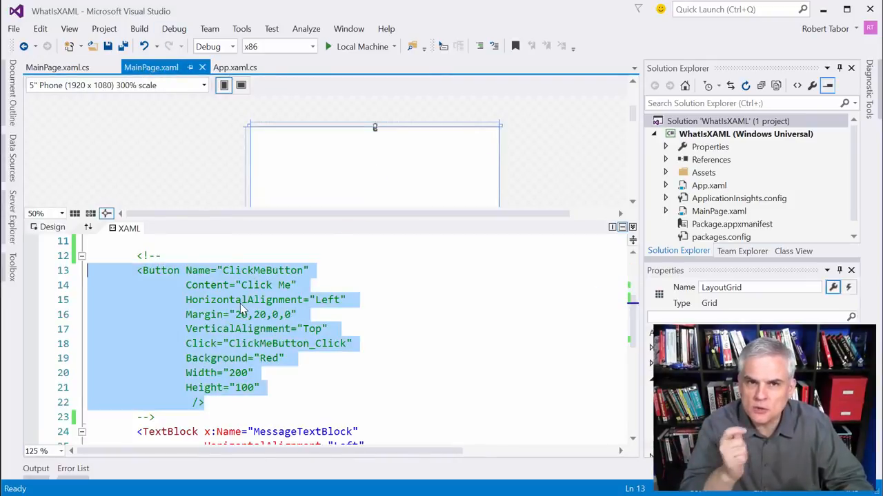
mouse_move(151, 276)
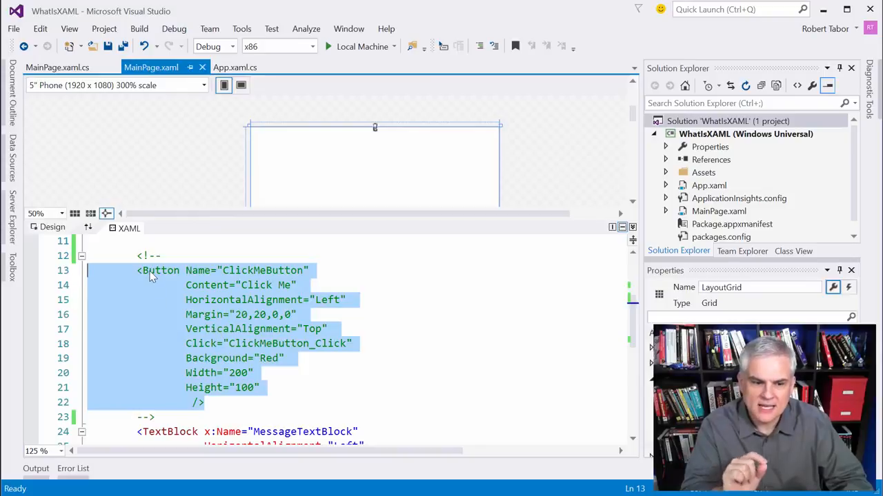
mouse_move(216, 293)
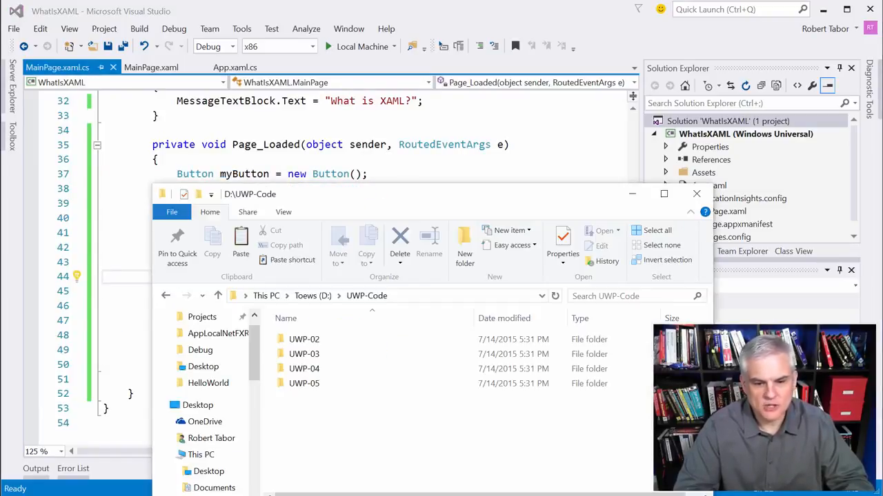
Open the UWP-04 folder and point out its Before and After project folders
click(303, 370)
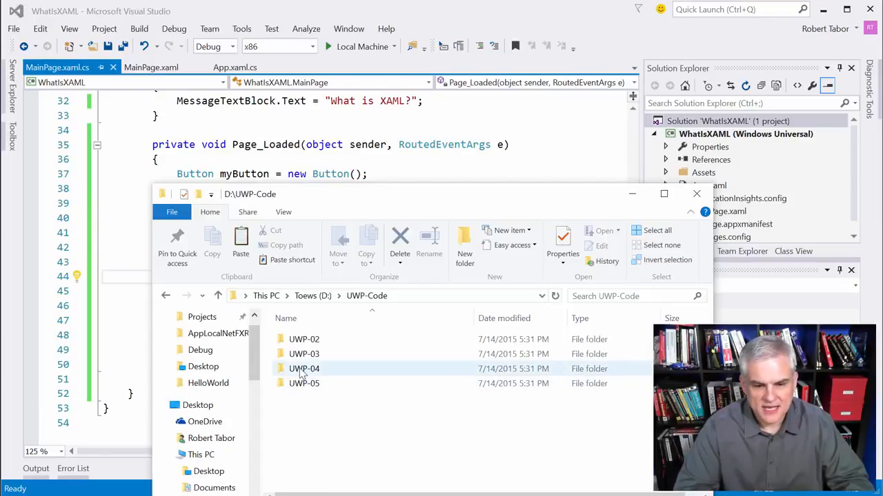
double_click(304, 368)
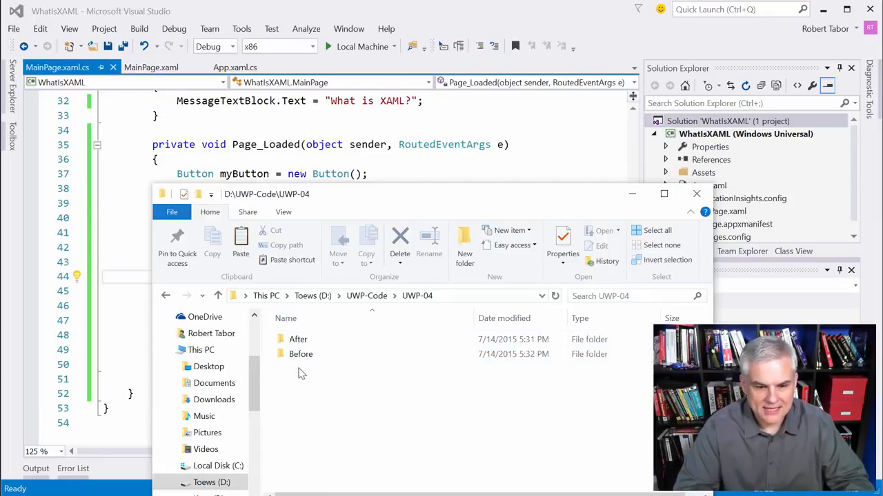
click(301, 353)
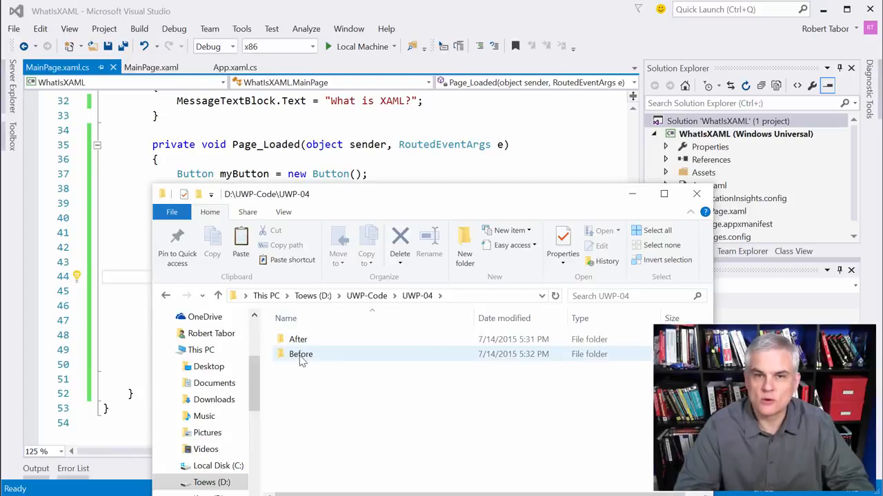
click(298, 339)
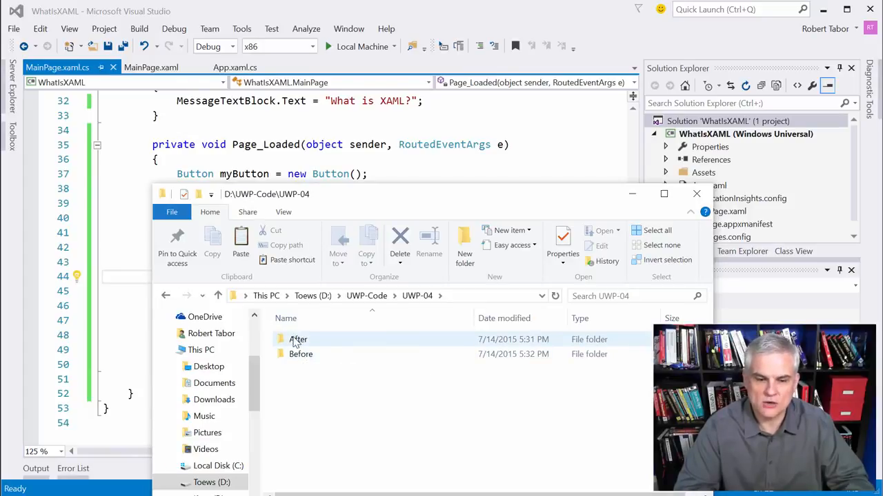
click(301, 353)
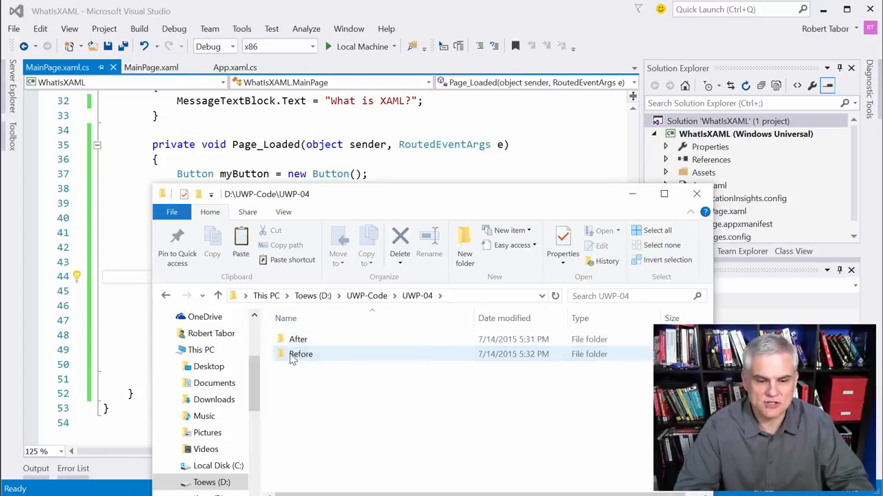
click(301, 353)
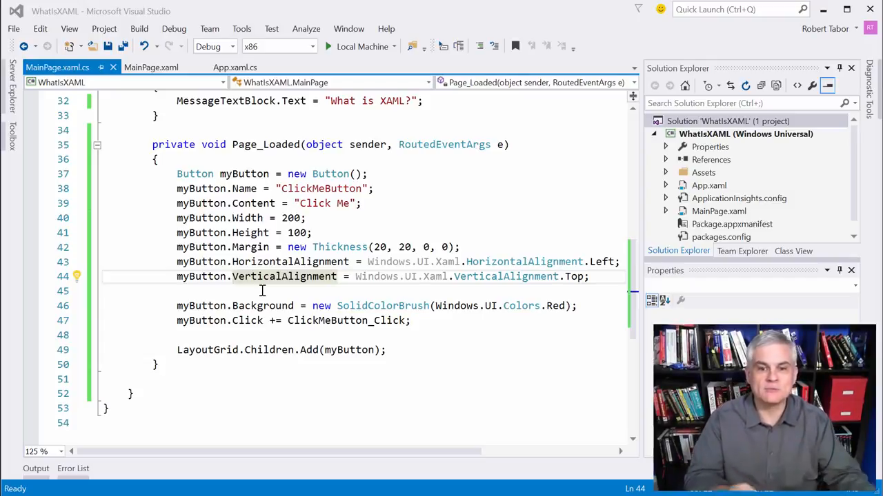
Switch to the MainPage.xaml tab to compare the commented-out button markup with the C# version
click(152, 67)
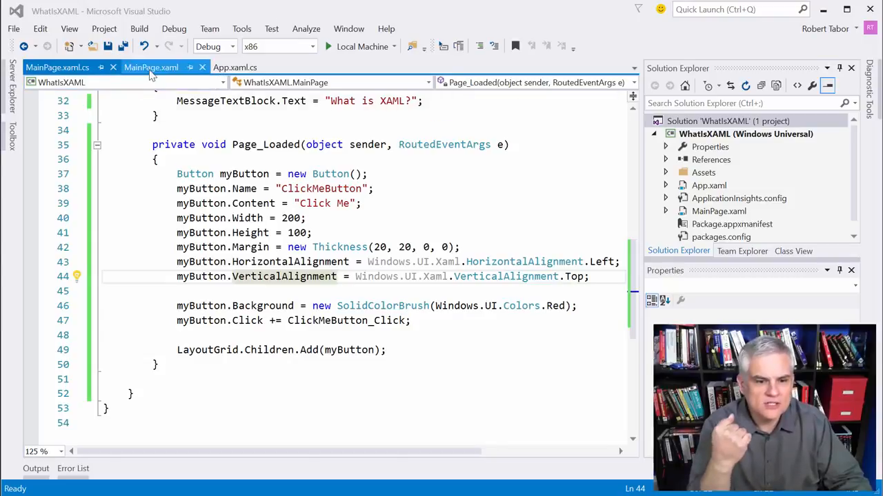
click(150, 67)
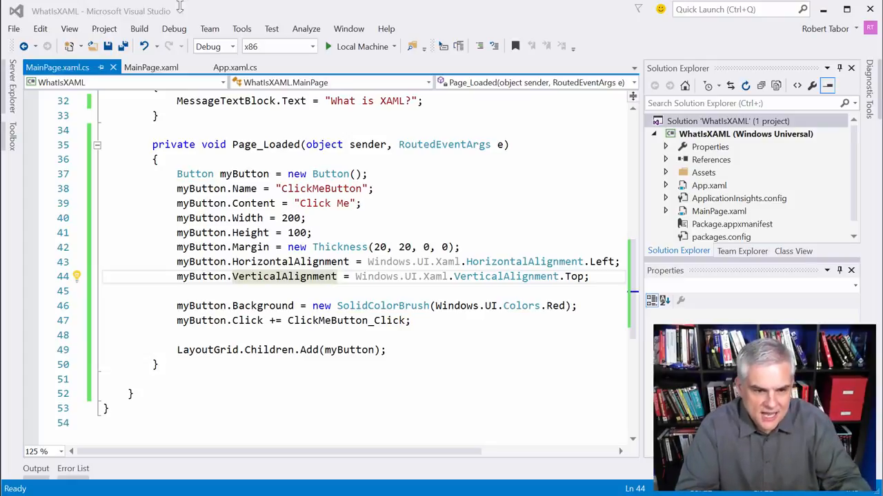
click(152, 67)
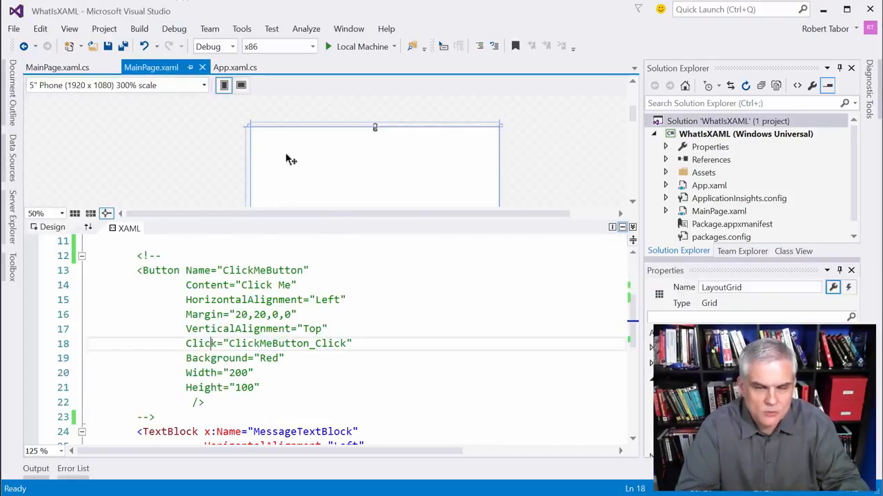